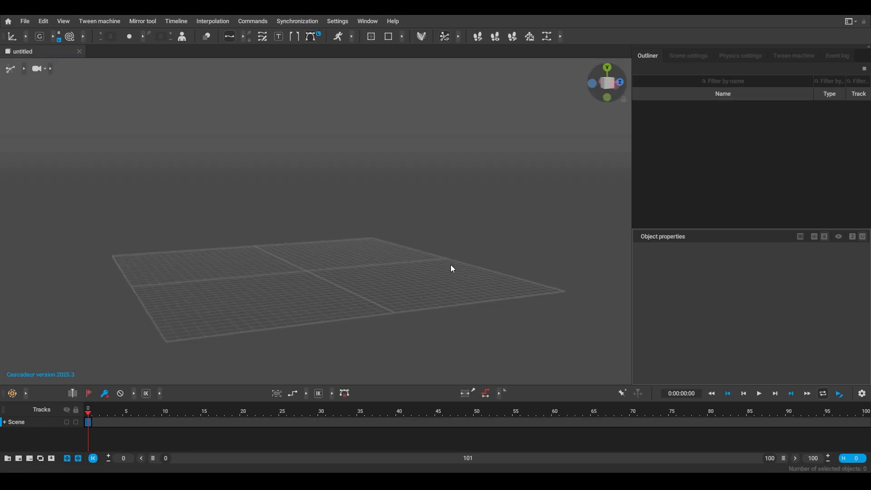
# - Open the CascyChair scene with the cat character drinking from a can
pyautogui.click(24, 22)
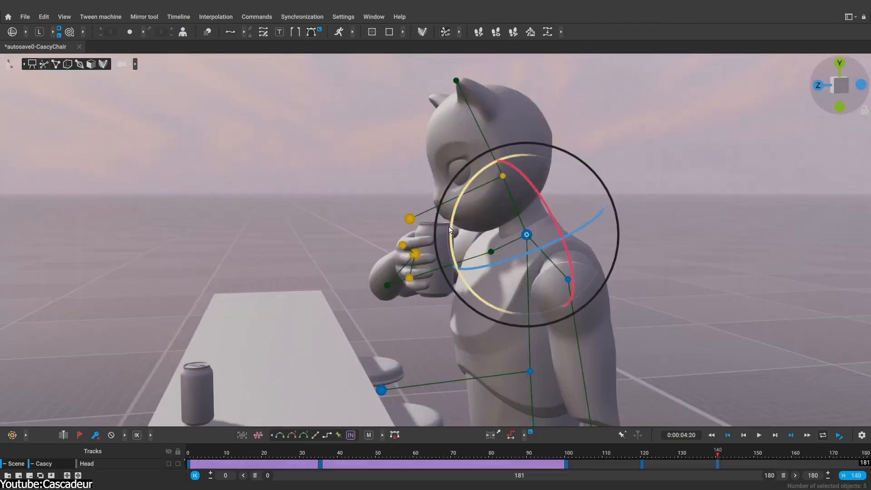
# - Open the ShieldStance_forward scene with Run intervals on the timeline
pyautogui.click(759, 434)
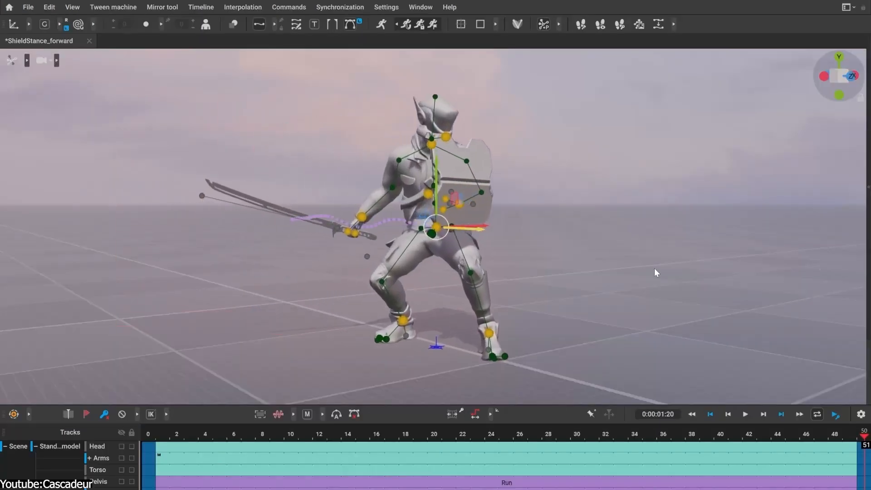
# - Play the ShieldStance_2 comparison, then open and play Tumbling_01_After
pyautogui.click(745, 413)
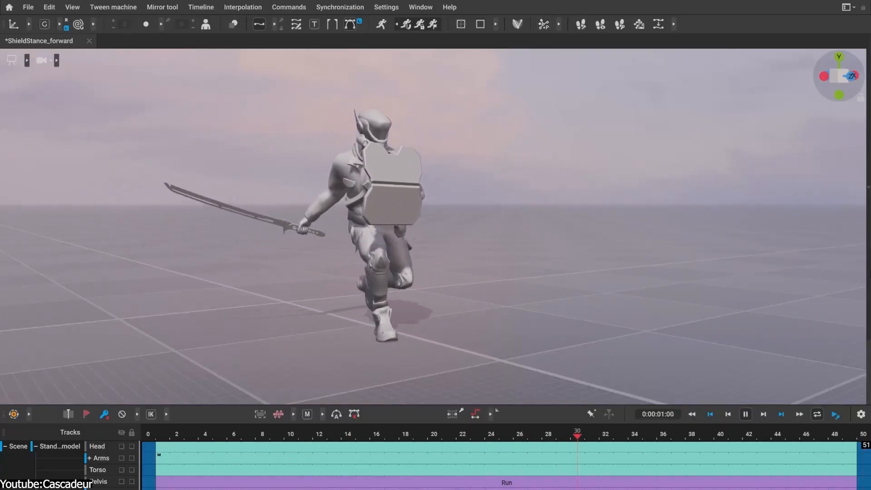
pyautogui.click(505, 425)
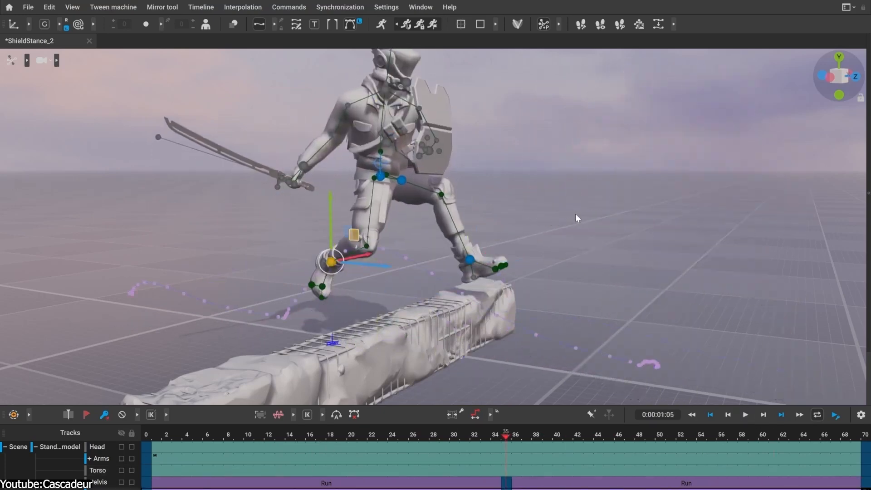
pyautogui.click(744, 414)
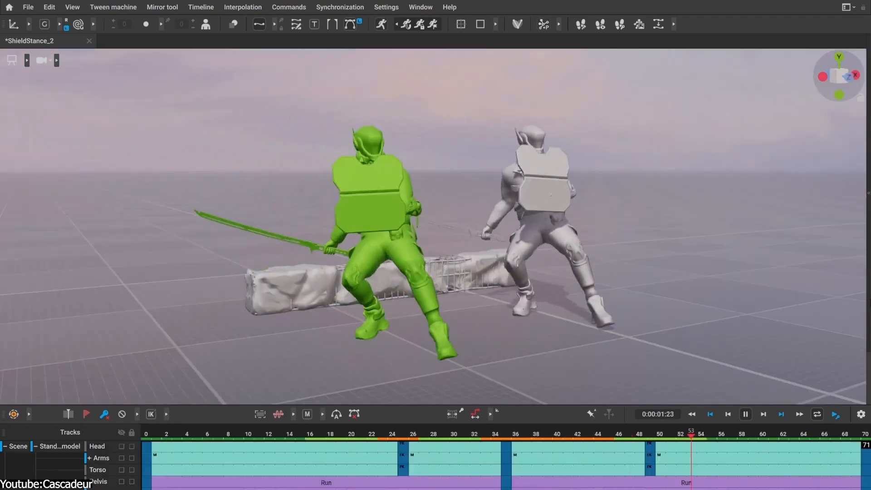
pyautogui.click(165, 46)
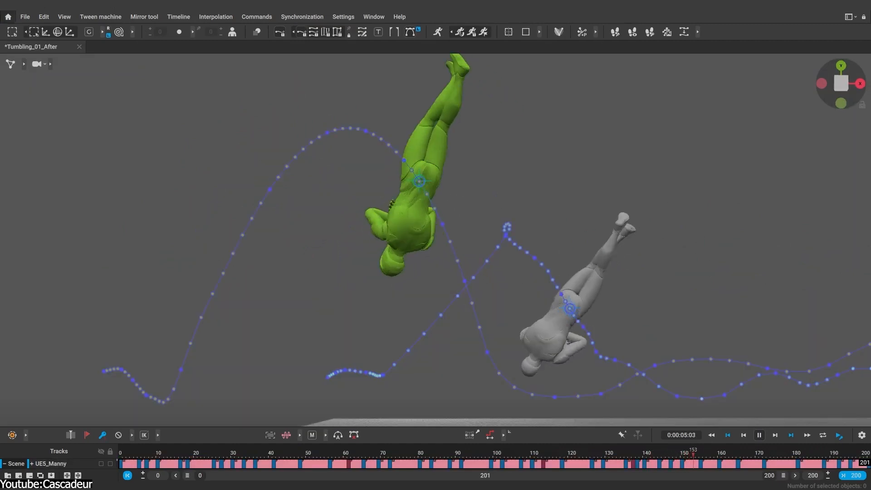
pyautogui.click(759, 435)
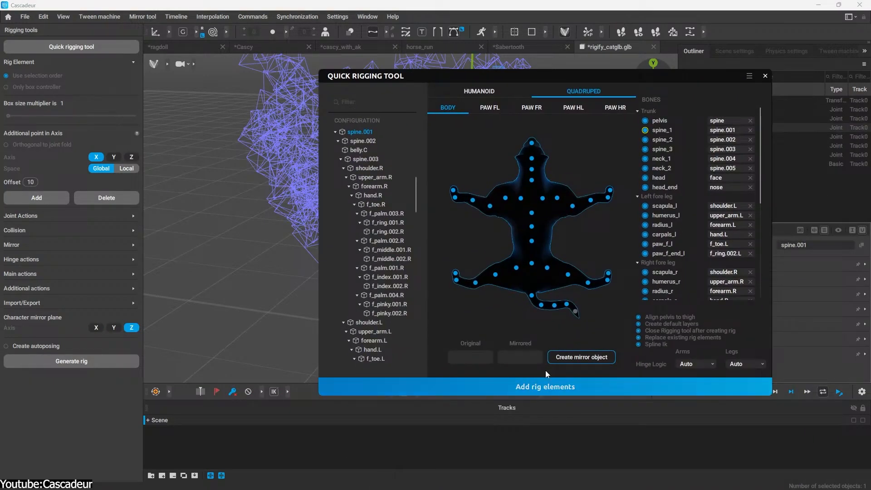
# - Generate the quadruped rig and open the Sabertooth sample
pyautogui.click(544, 386)
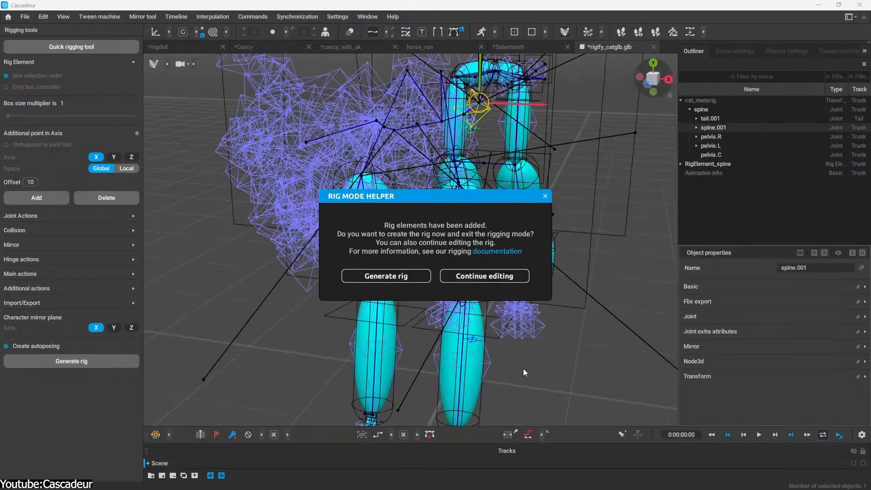
pyautogui.click(386, 276)
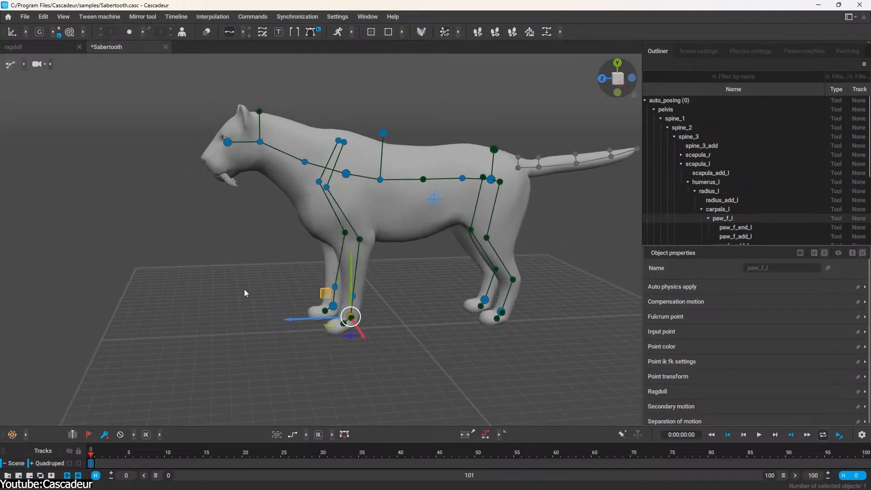
pyautogui.moveTo(500, 191)
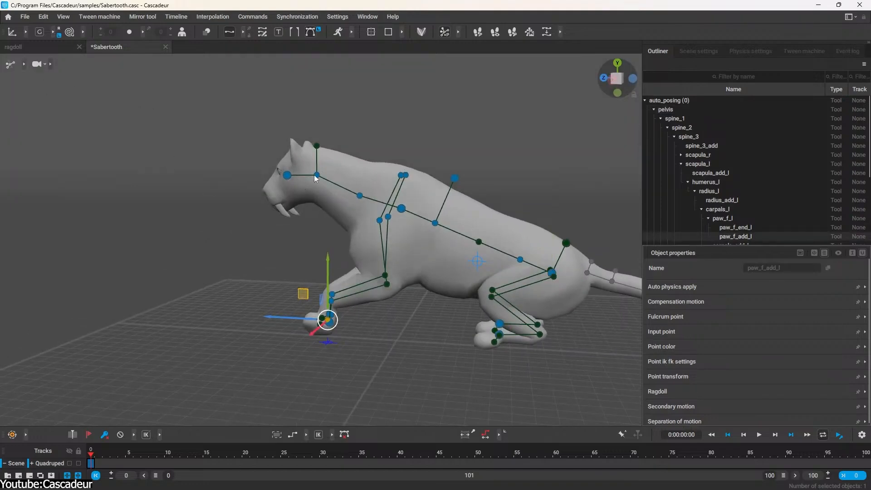
# - Pose the sabertooth into a crouch and switch to the mannequin bone-mapping scene
pyautogui.click(315, 176)
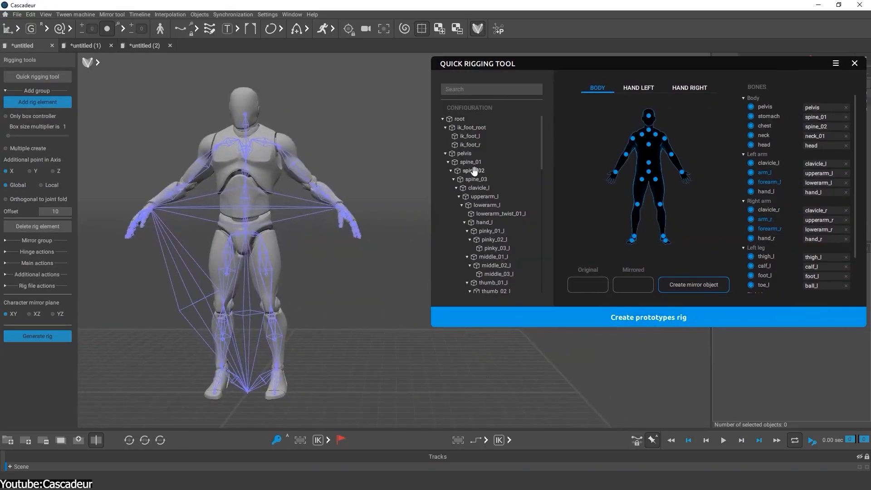
# - Create the Standard_model_male prototype rig and inspect the upperarm_twist joints
pyautogui.click(472, 170)
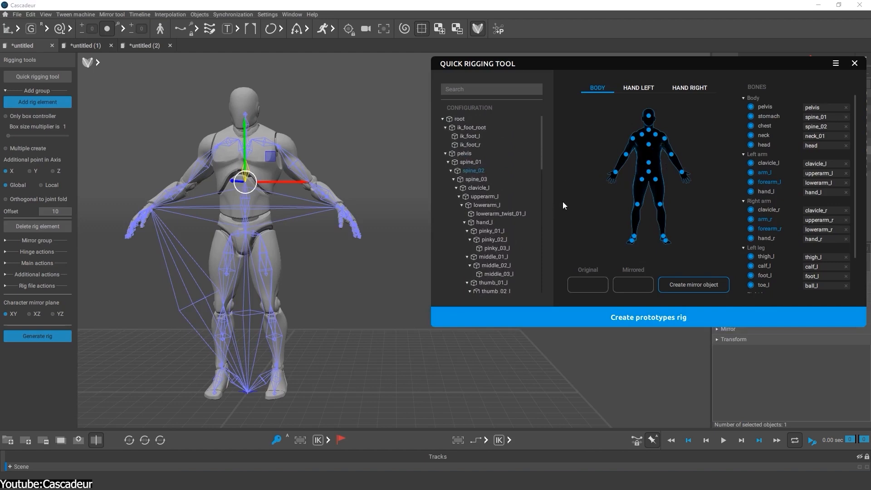
pyautogui.moveTo(668, 248)
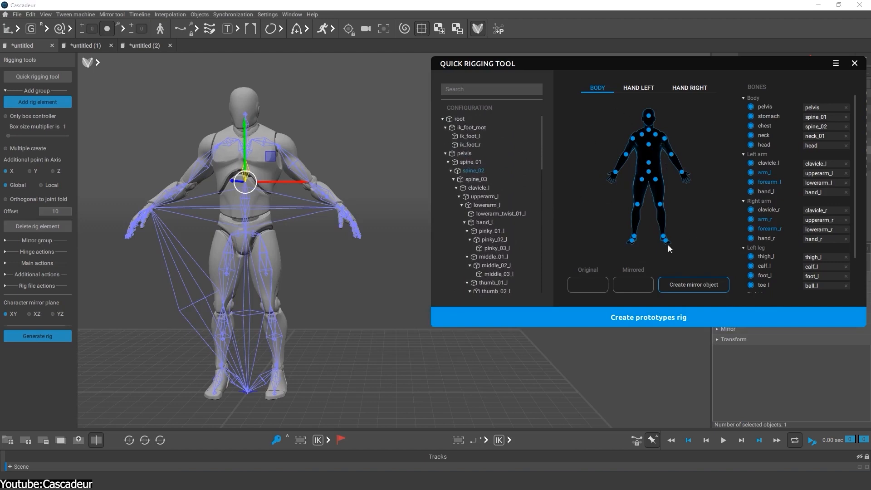
pyautogui.moveTo(809, 224)
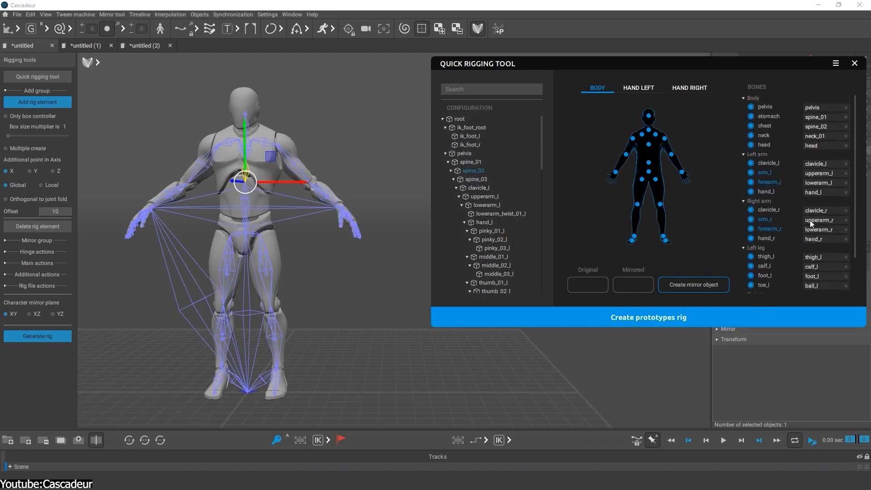
pyautogui.click(647, 317)
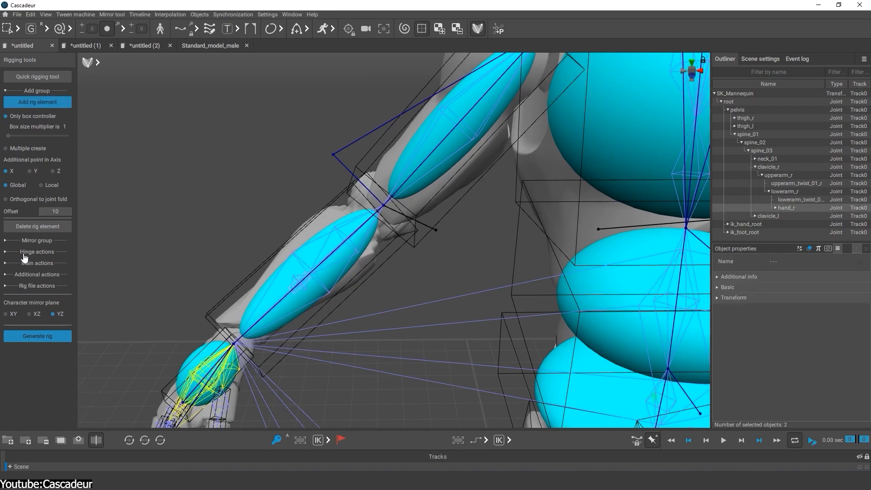
pyautogui.click(37, 262)
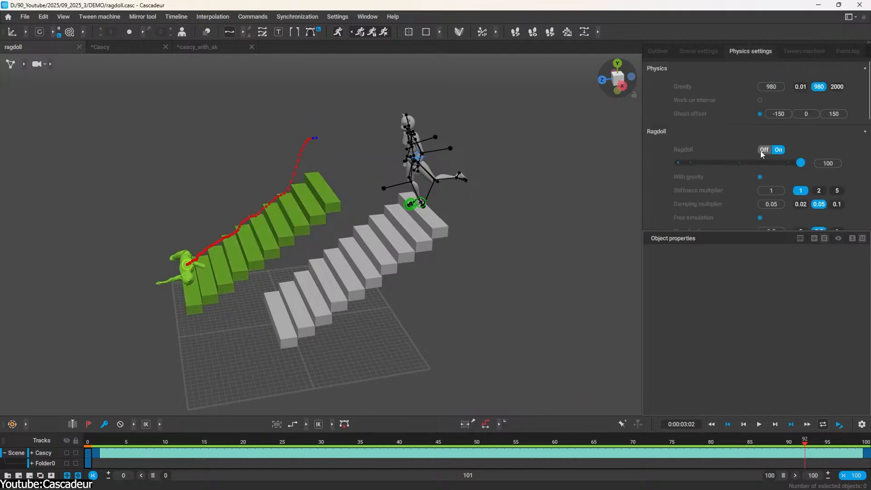
pyautogui.click(759, 424)
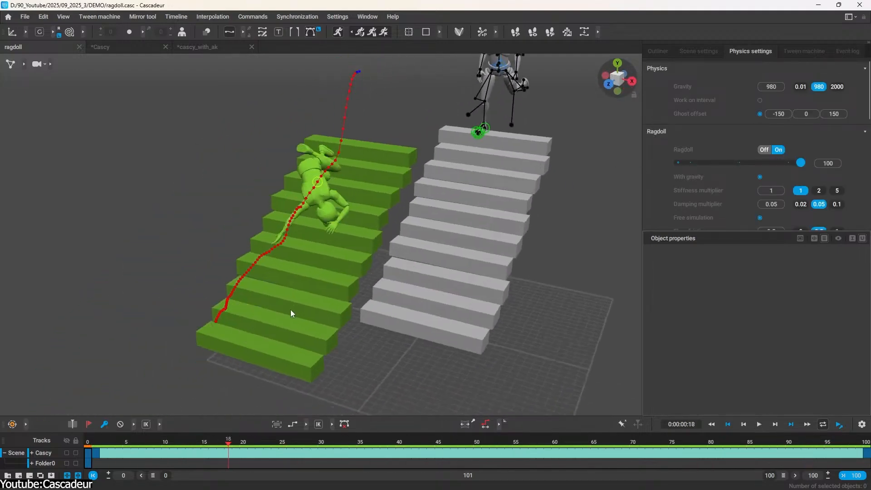
pyautogui.click(422, 444)
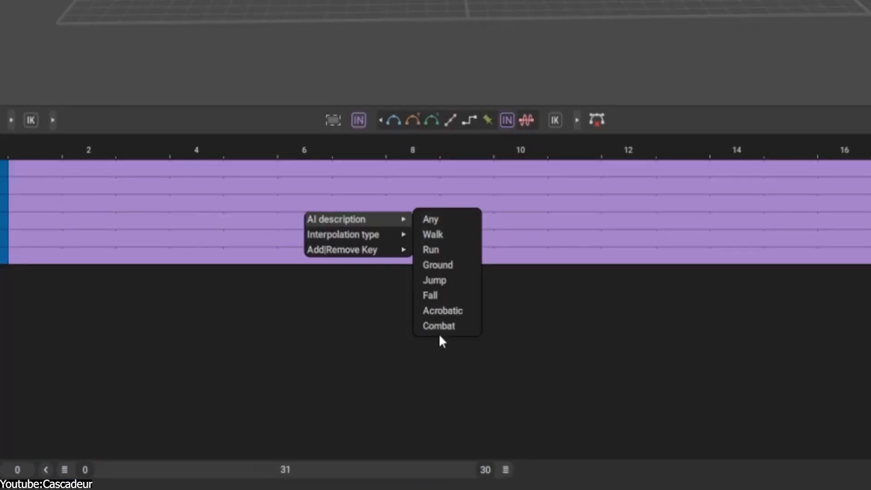
pyautogui.moveTo(455, 282)
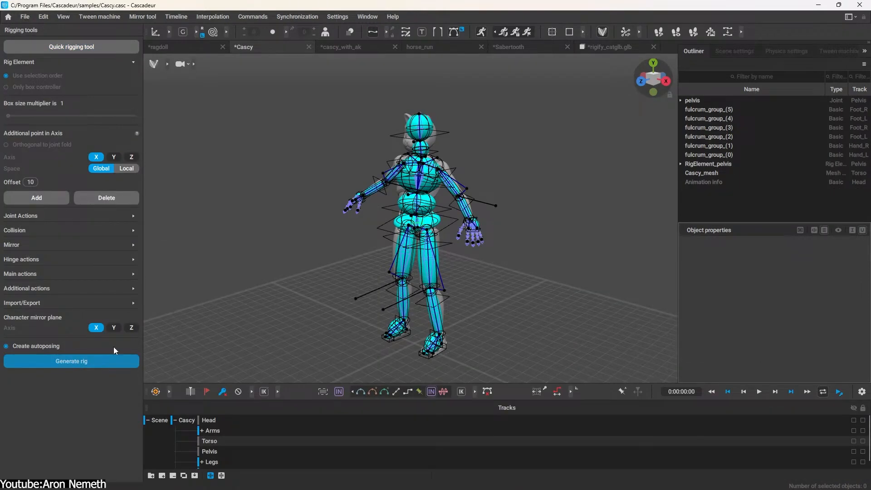
# - Generate Casy's rig, fill the timeline with Walk intervals, and play
pyautogui.click(71, 361)
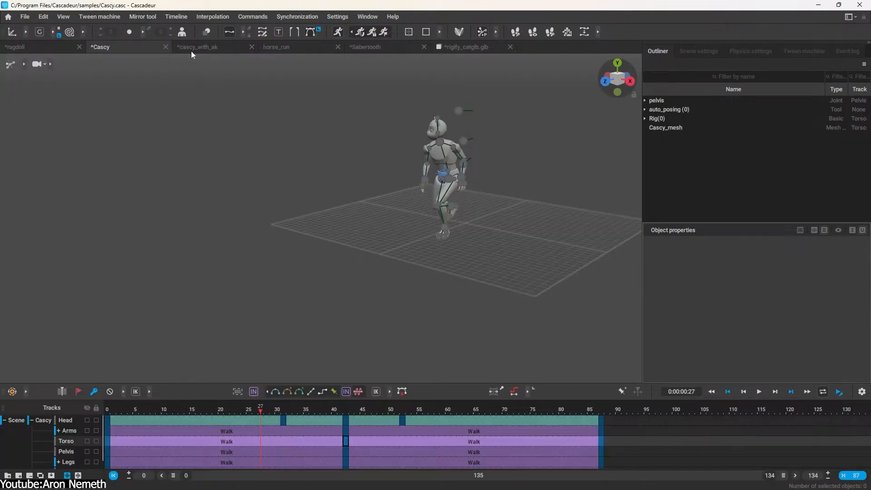
pyautogui.click(759, 391)
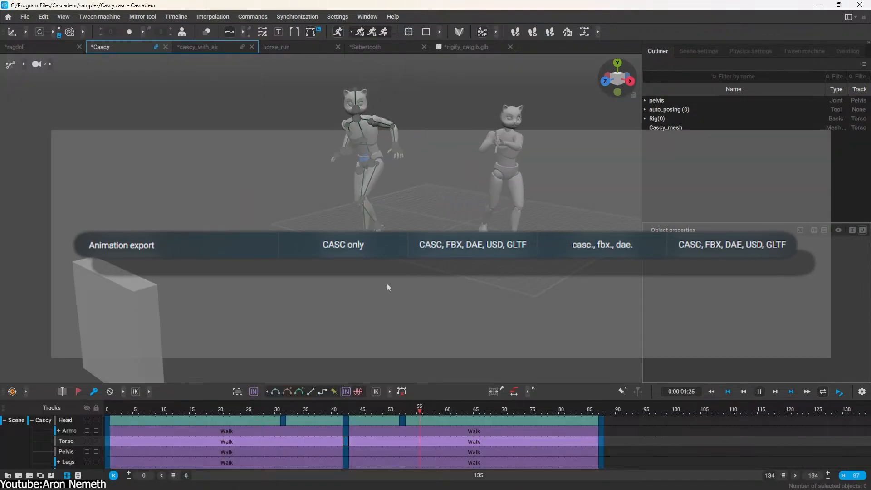